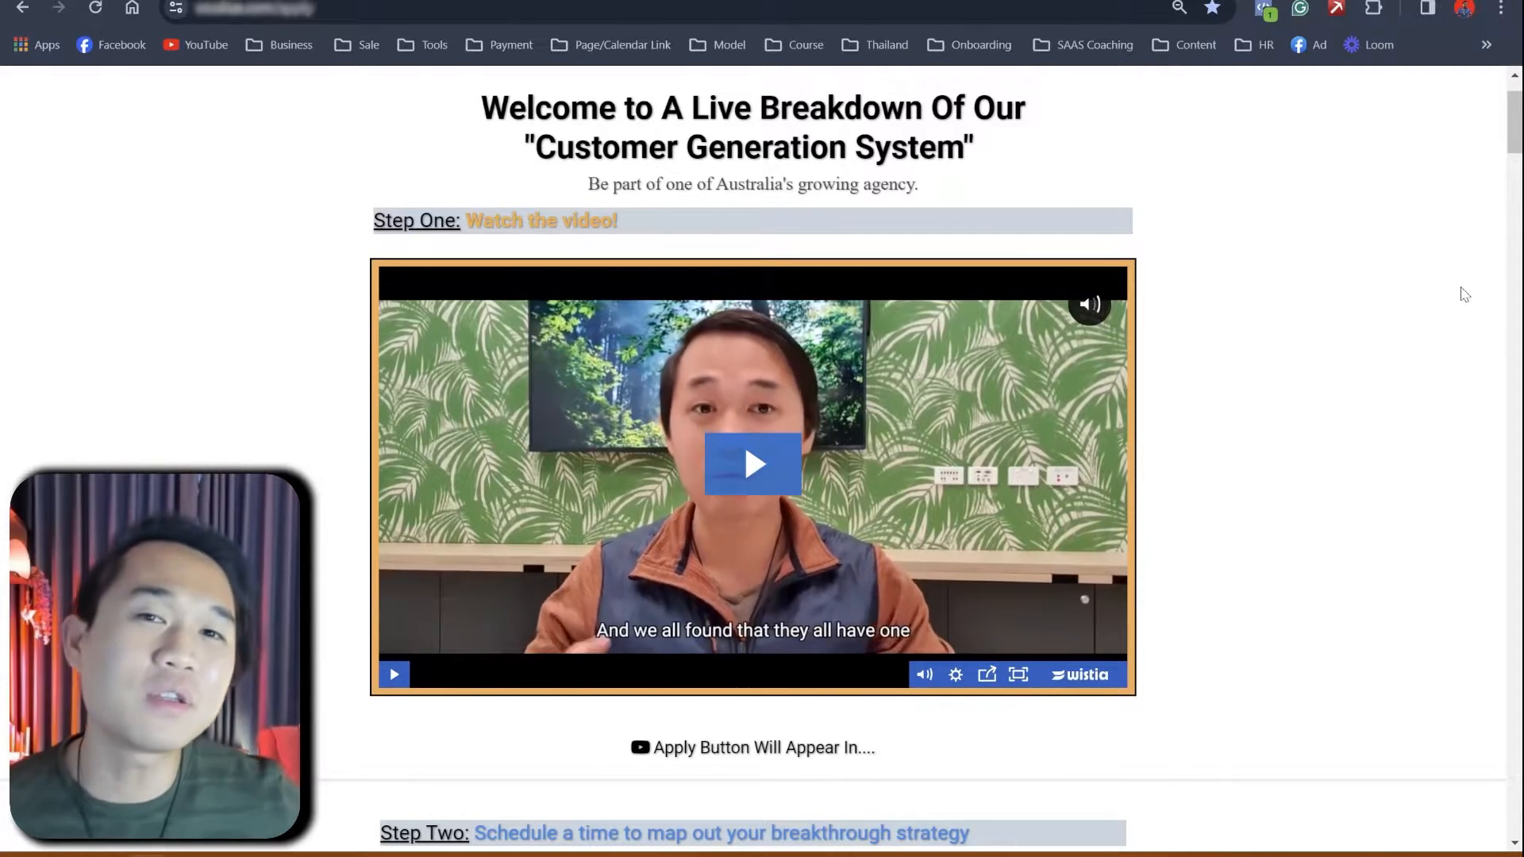
# - Review the Offer workflow's three tag-triggered branches, then open its Settings
pyautogui.scroll(-3)
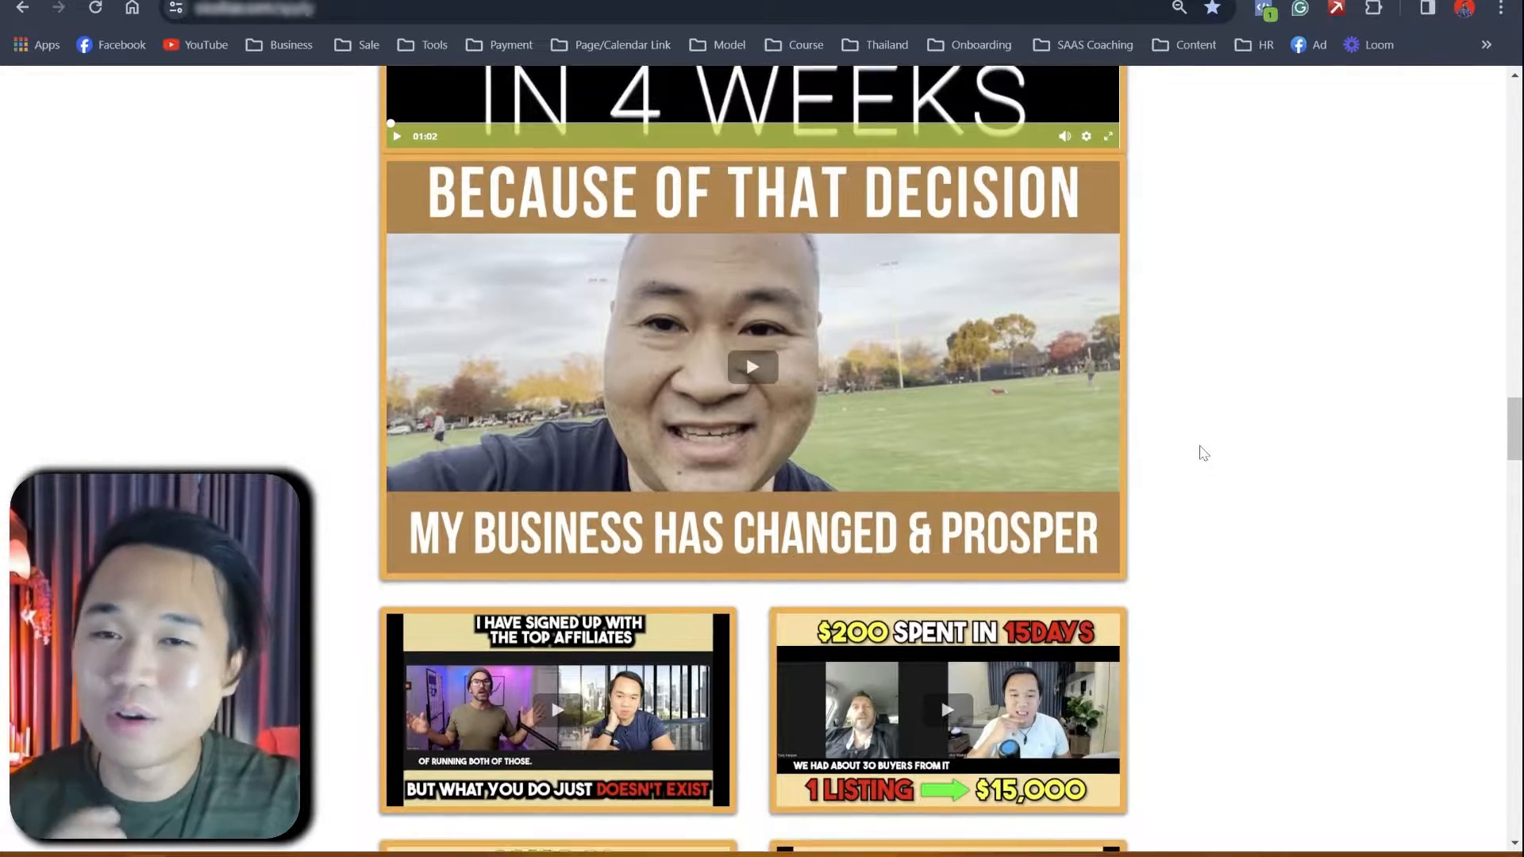
pyautogui.scroll(-3)
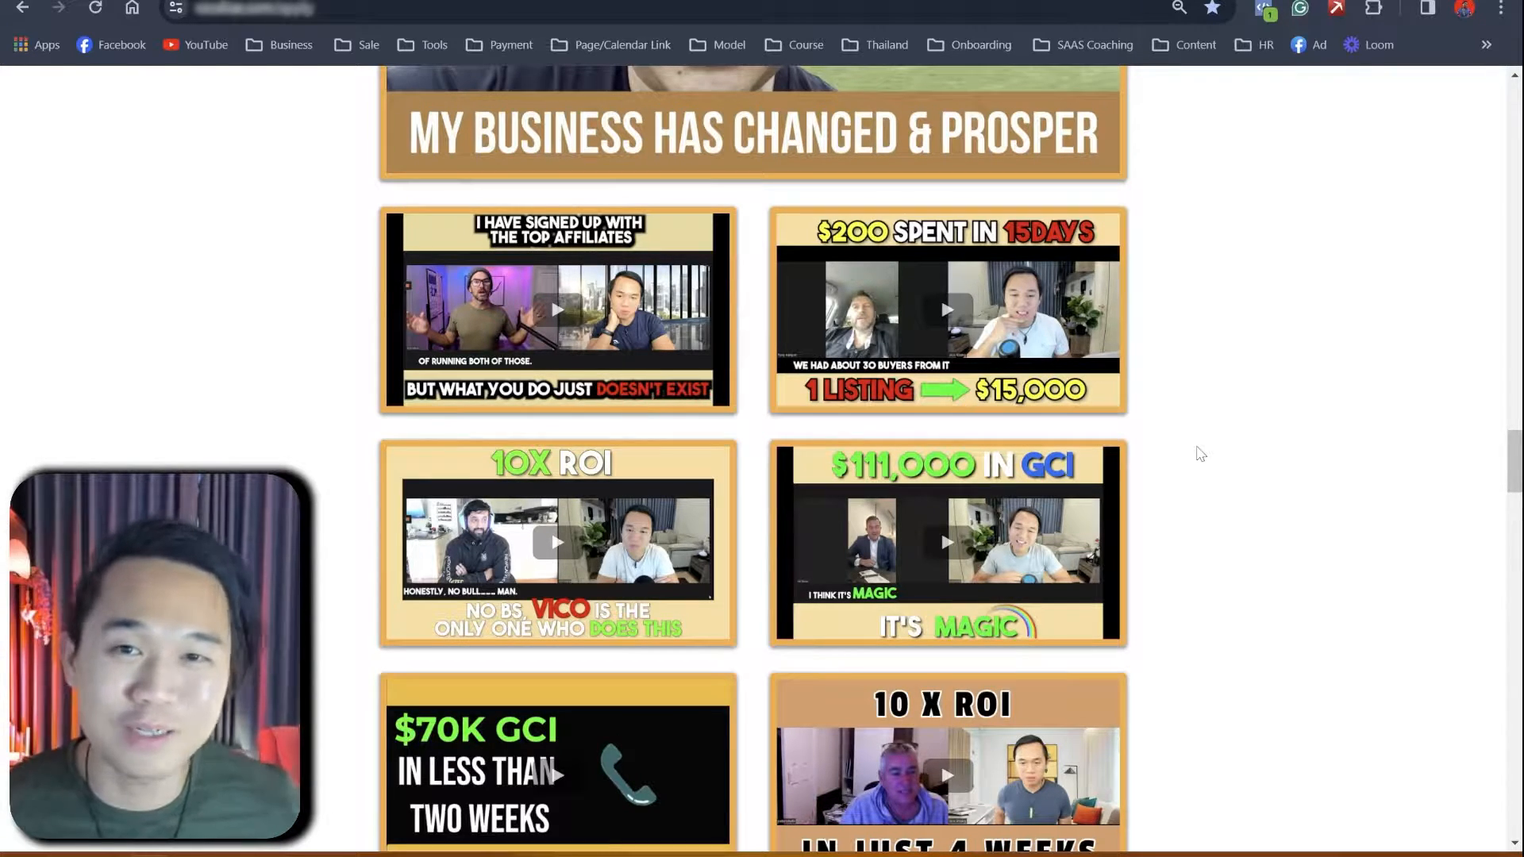
pyautogui.scroll(-3)
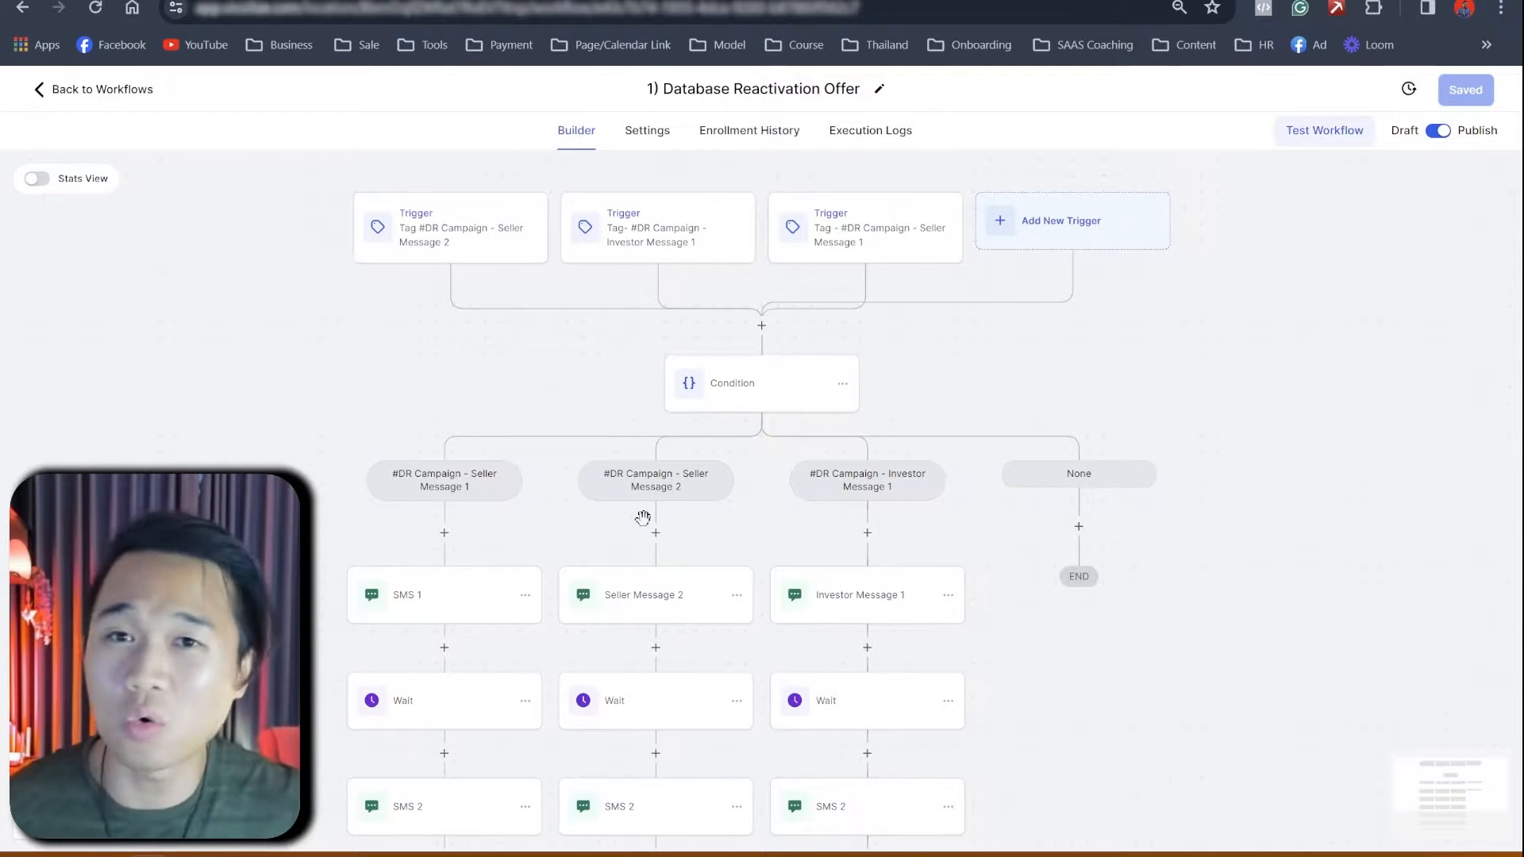
pyautogui.moveTo(593, 497)
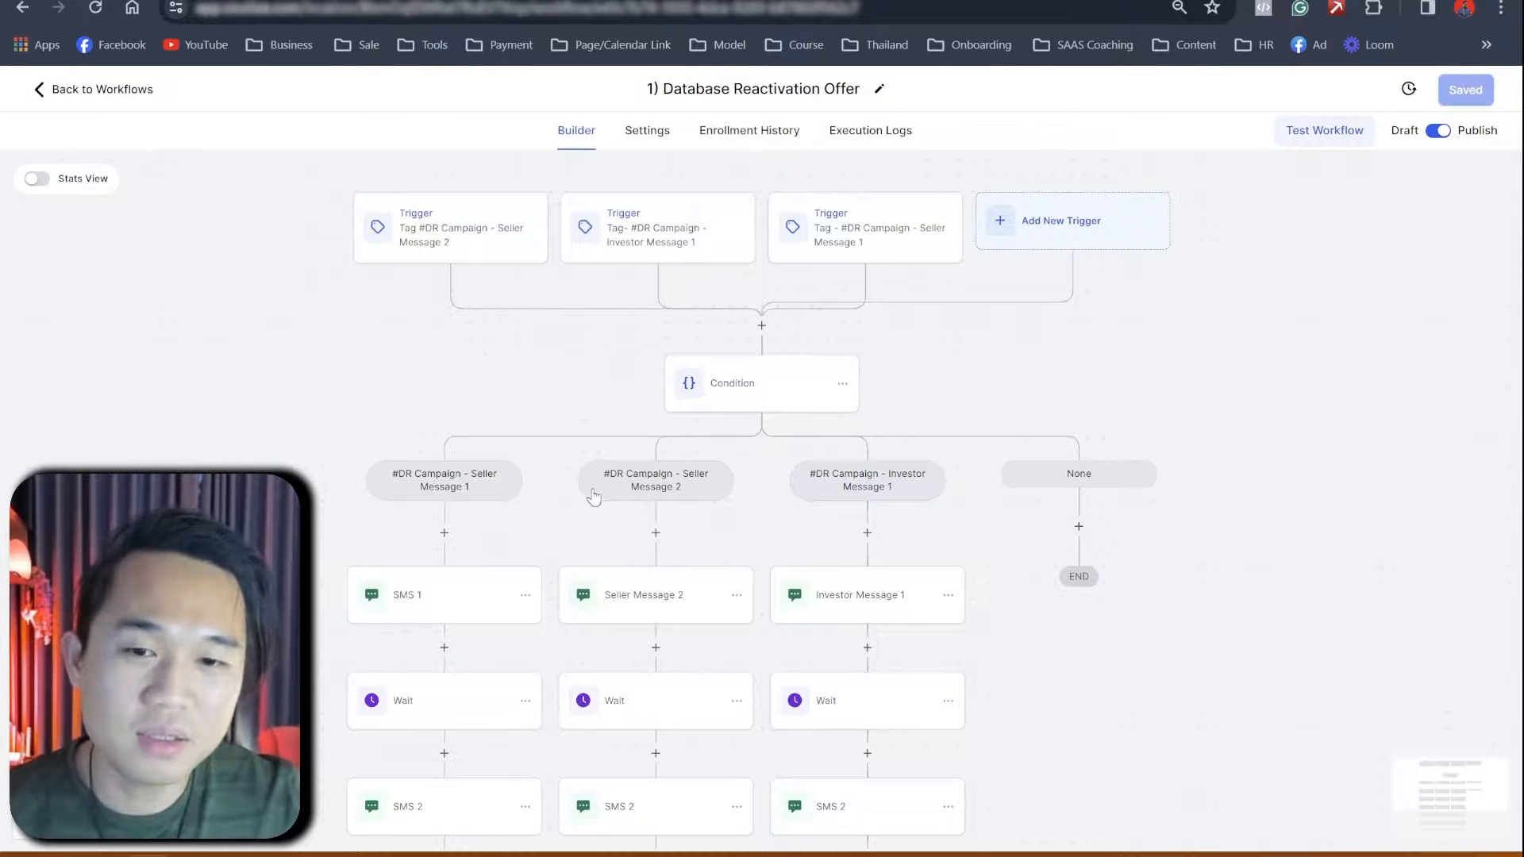
pyautogui.click(650, 131)
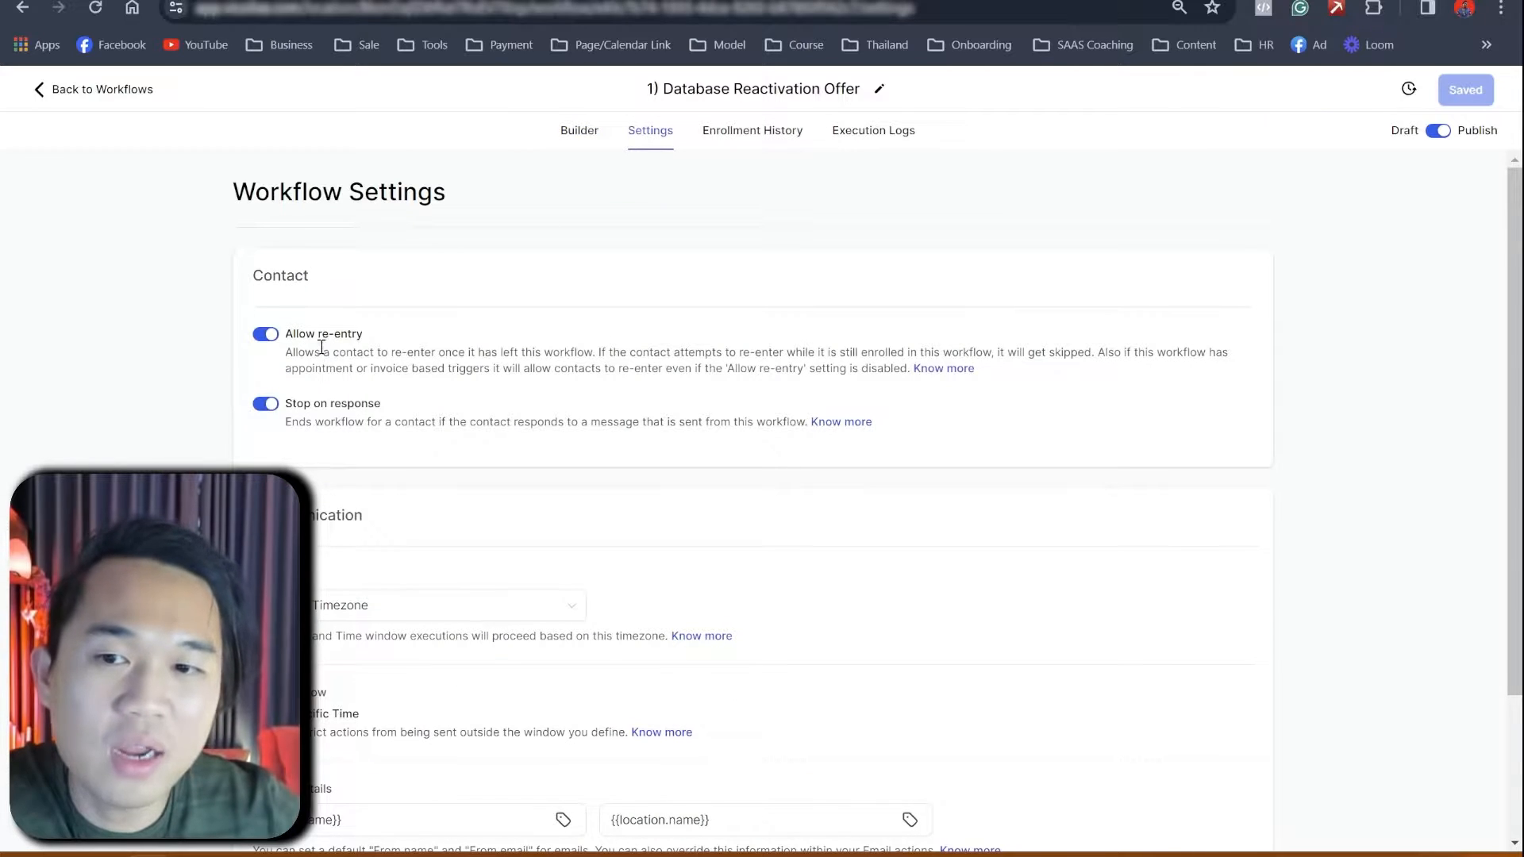
pyautogui.doubleClick(333, 403)
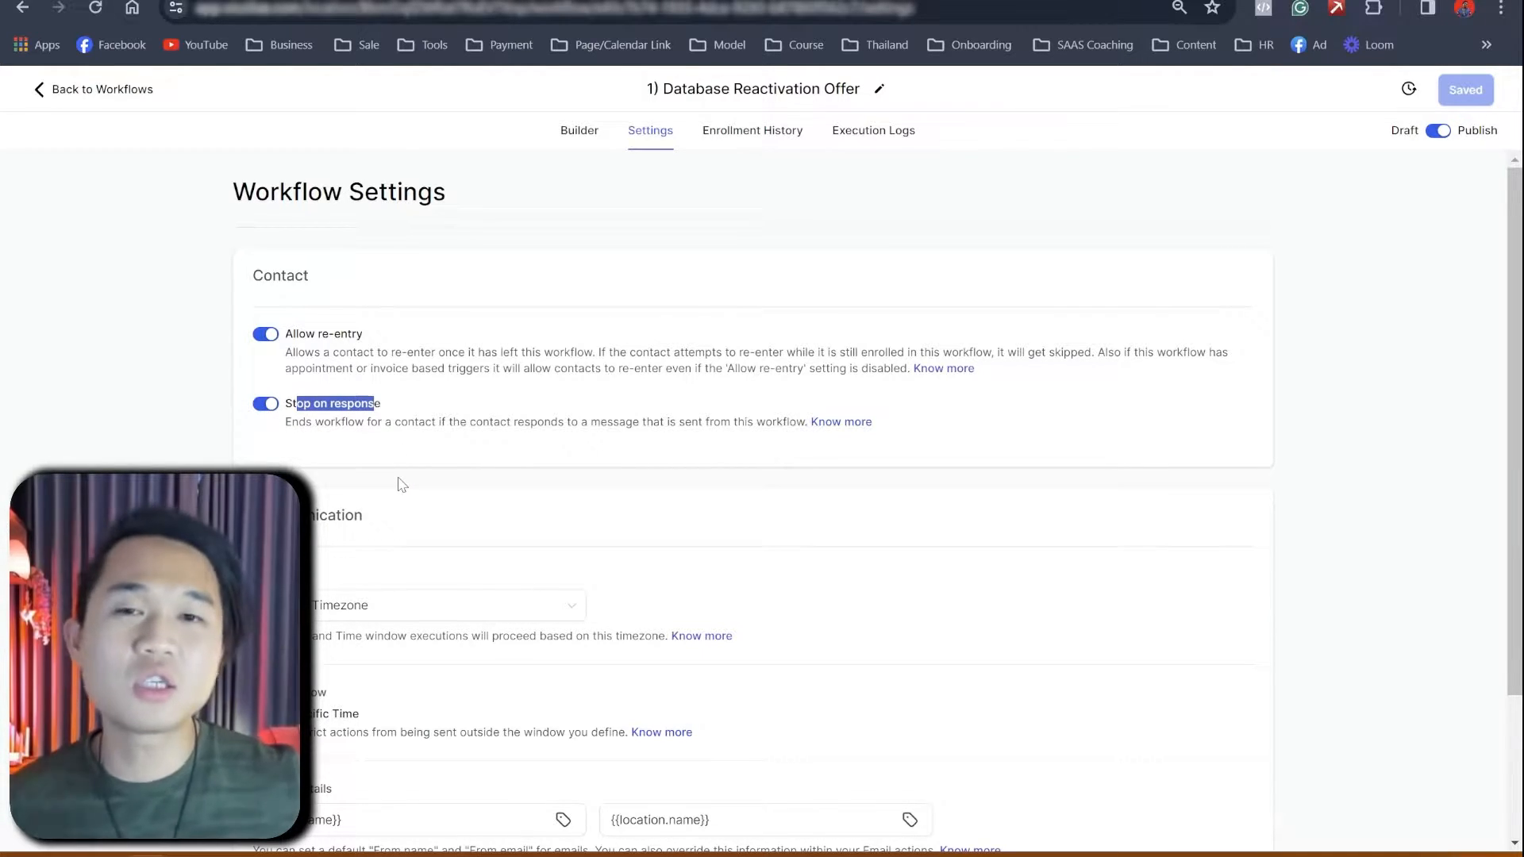
pyautogui.scroll(-3)
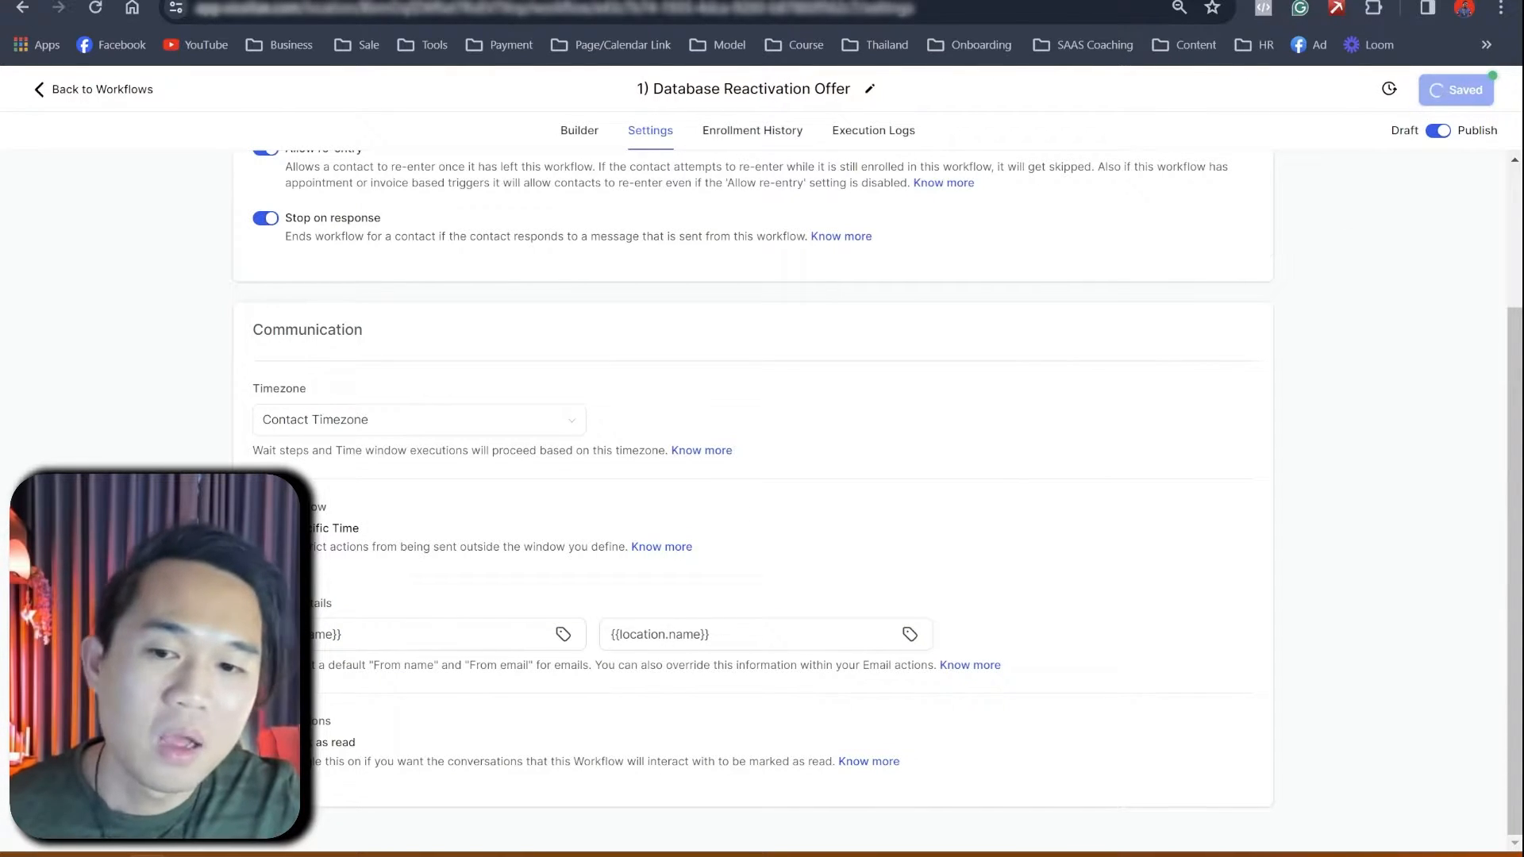
pyautogui.click(576, 130)
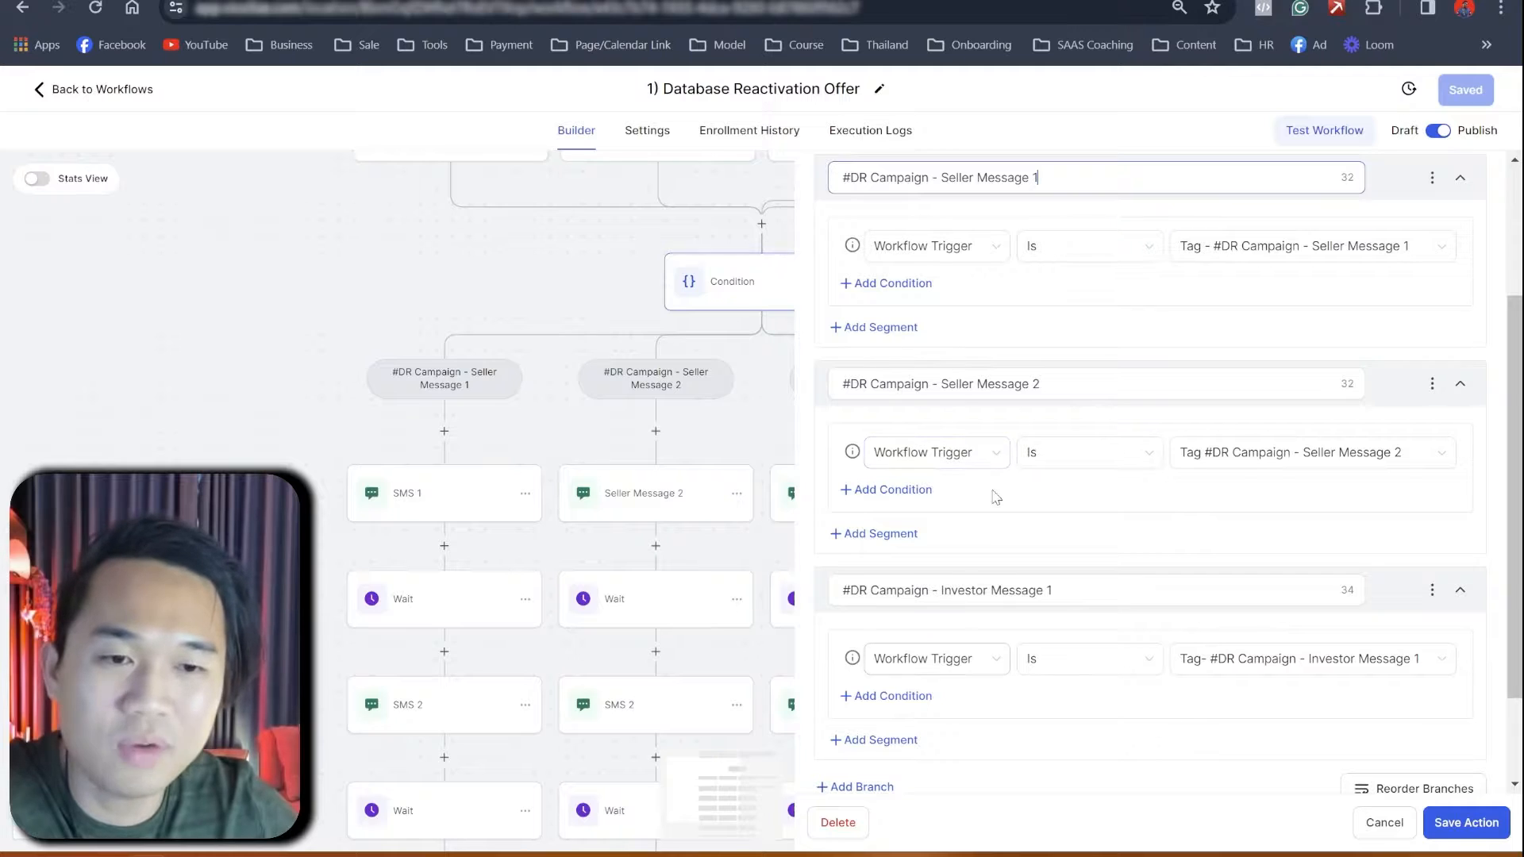
# - Open the Condition node to view its #DR Campaign tag branches
pyautogui.click(859, 340)
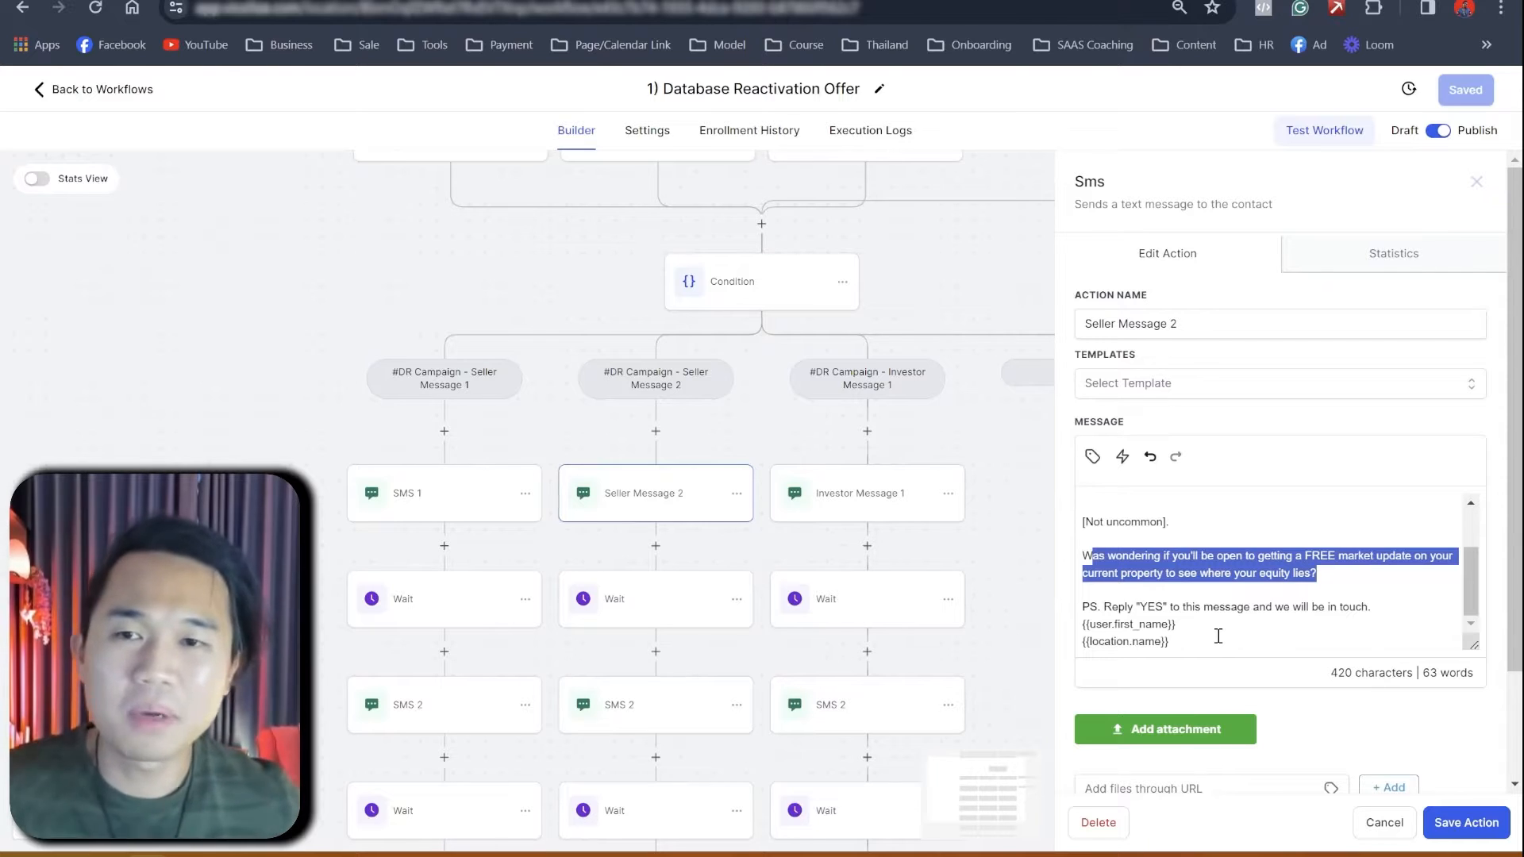
# - Scroll back through the Seller Message 2 text and close the Edit Action panel
pyautogui.scroll(3)
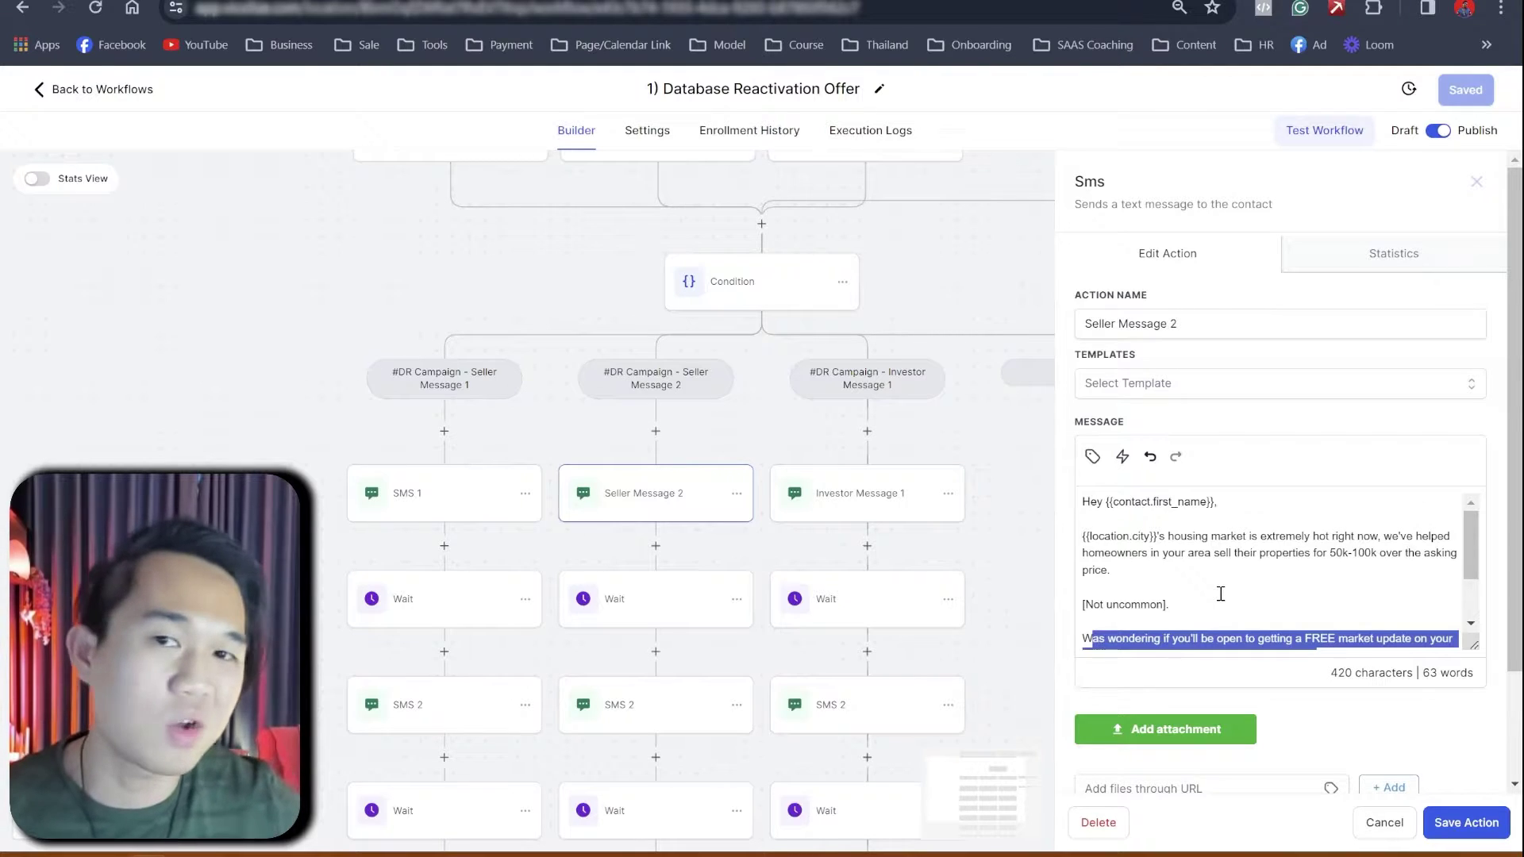
pyautogui.click(1477, 182)
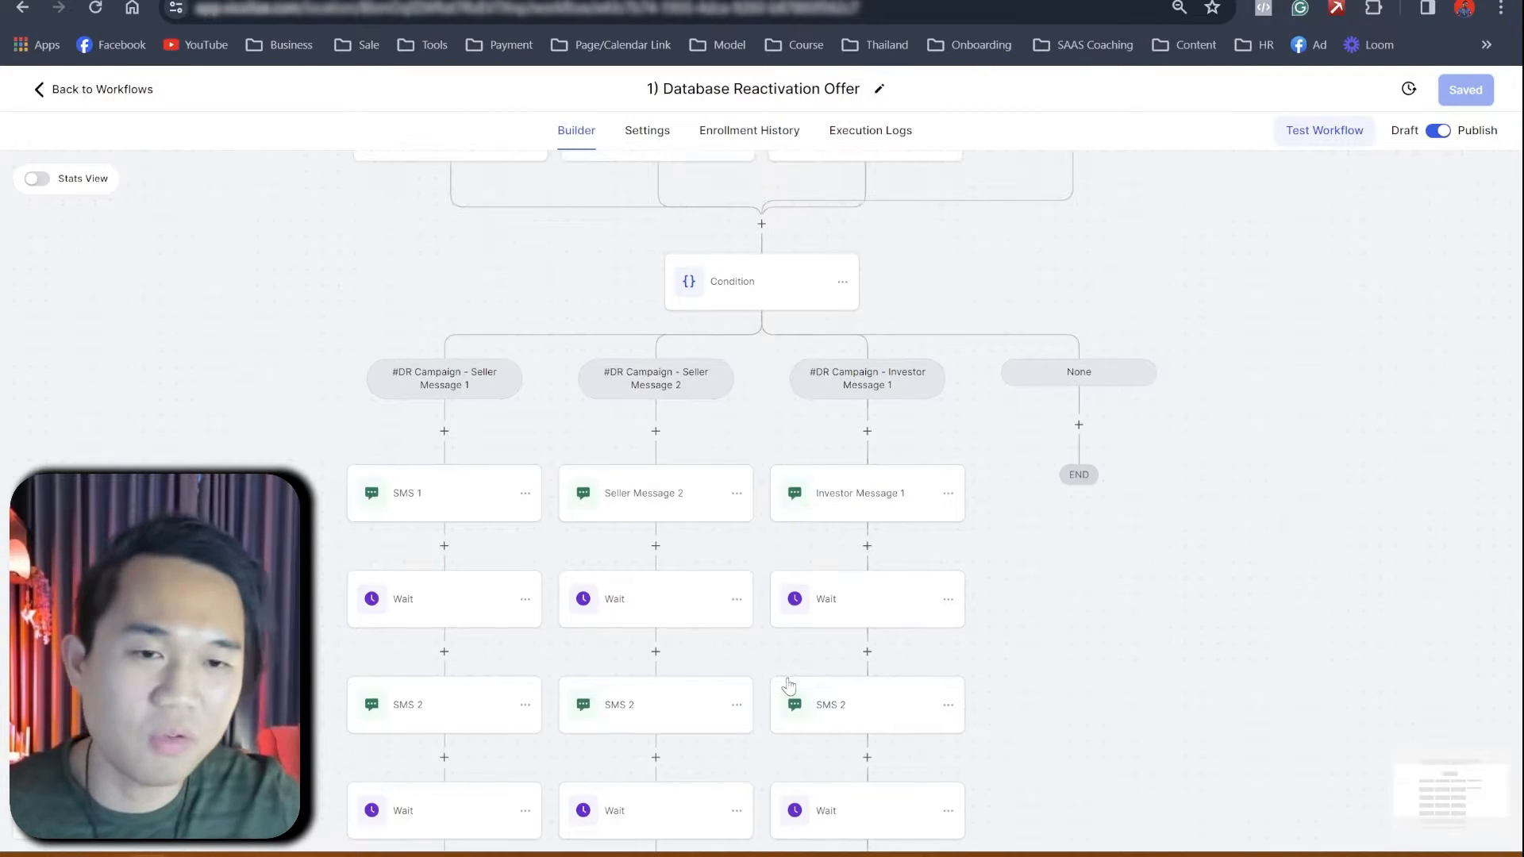
# - Scroll the '2) Database Reactivation Reply' workflow to review its reply triggers and branches
pyautogui.scroll(3)
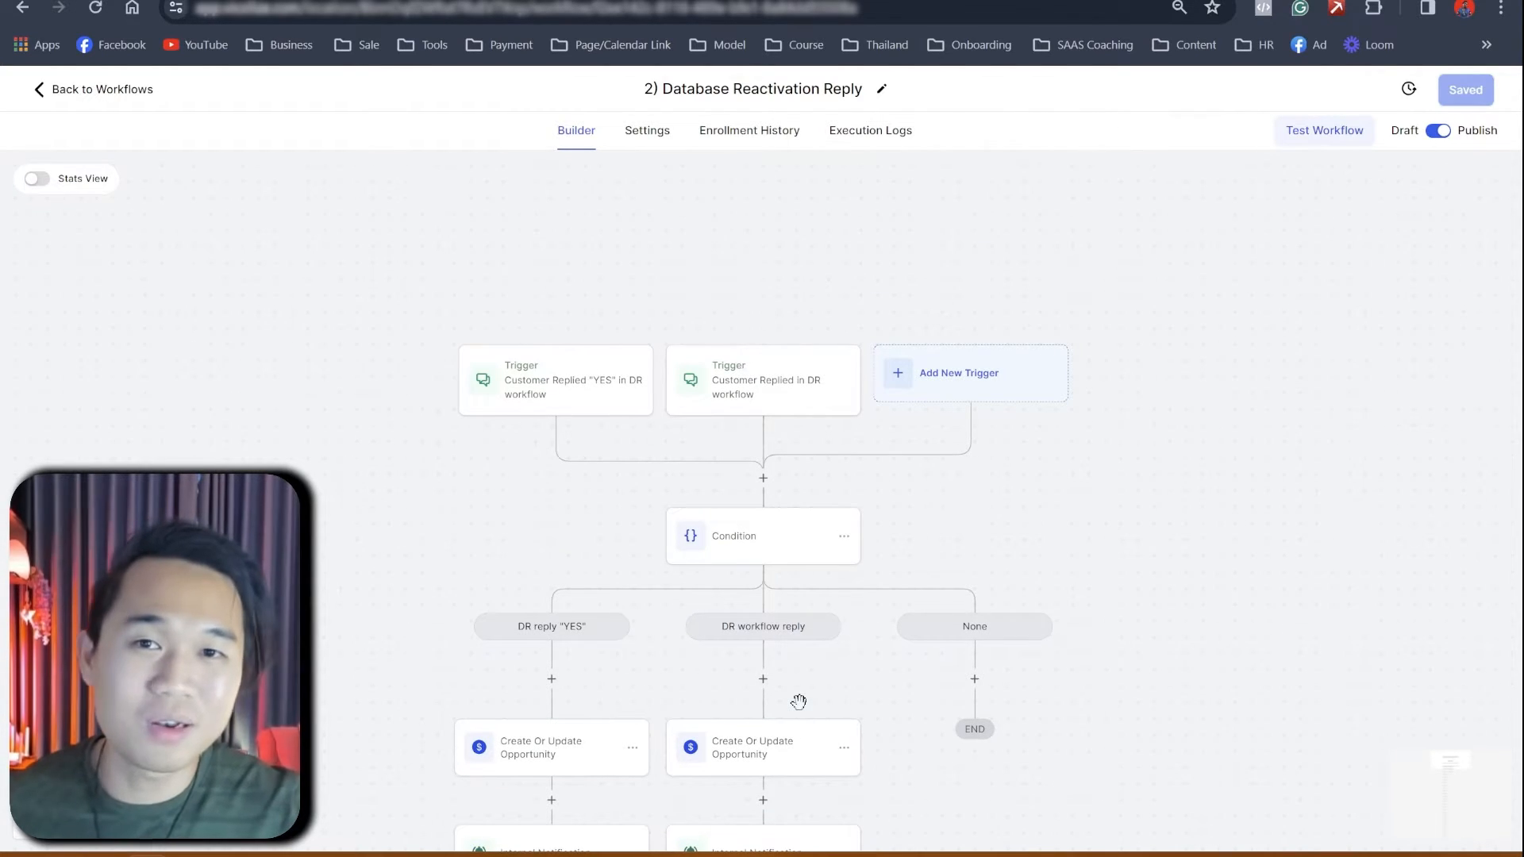
pyautogui.moveTo(141, 111)
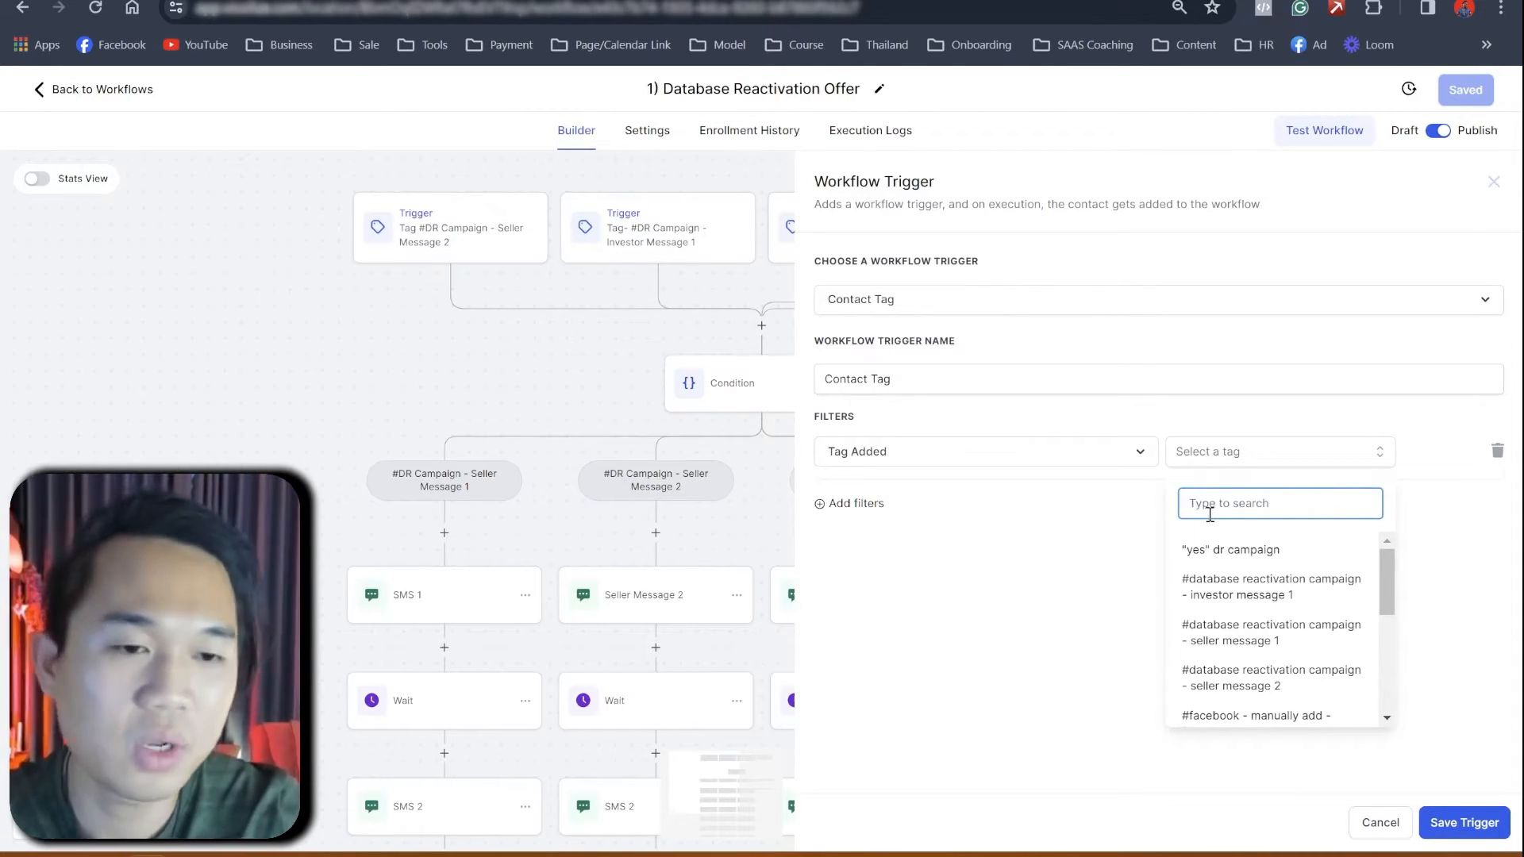
# - Search the Tag Added filter dropdown for '#gym DR tag'
pyautogui.write('#gym DR tag')
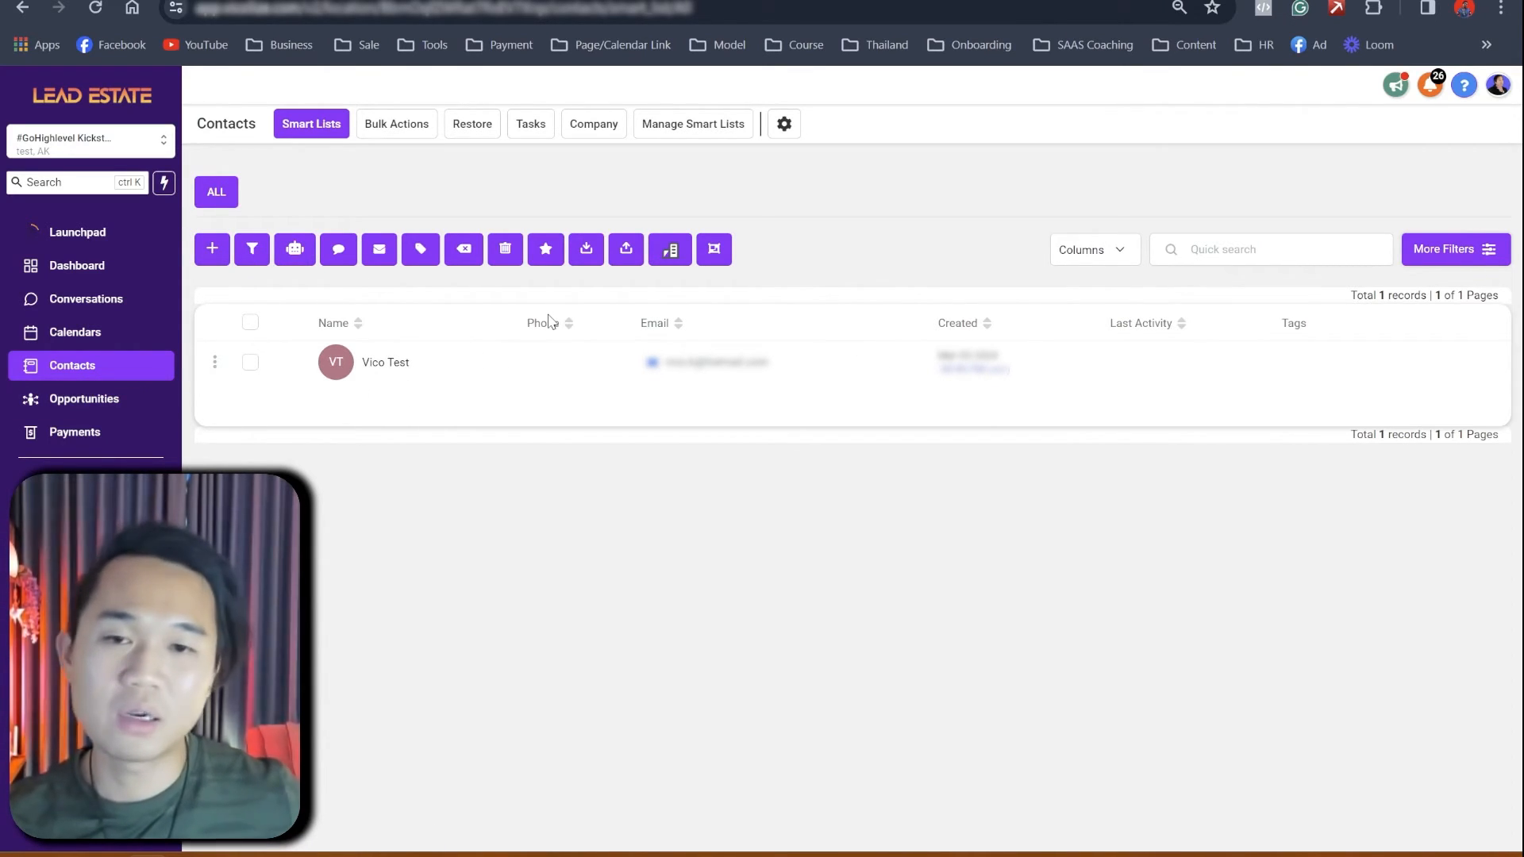
# - Select the test contact's checkbox for bulk tagging
pyautogui.click(585, 248)
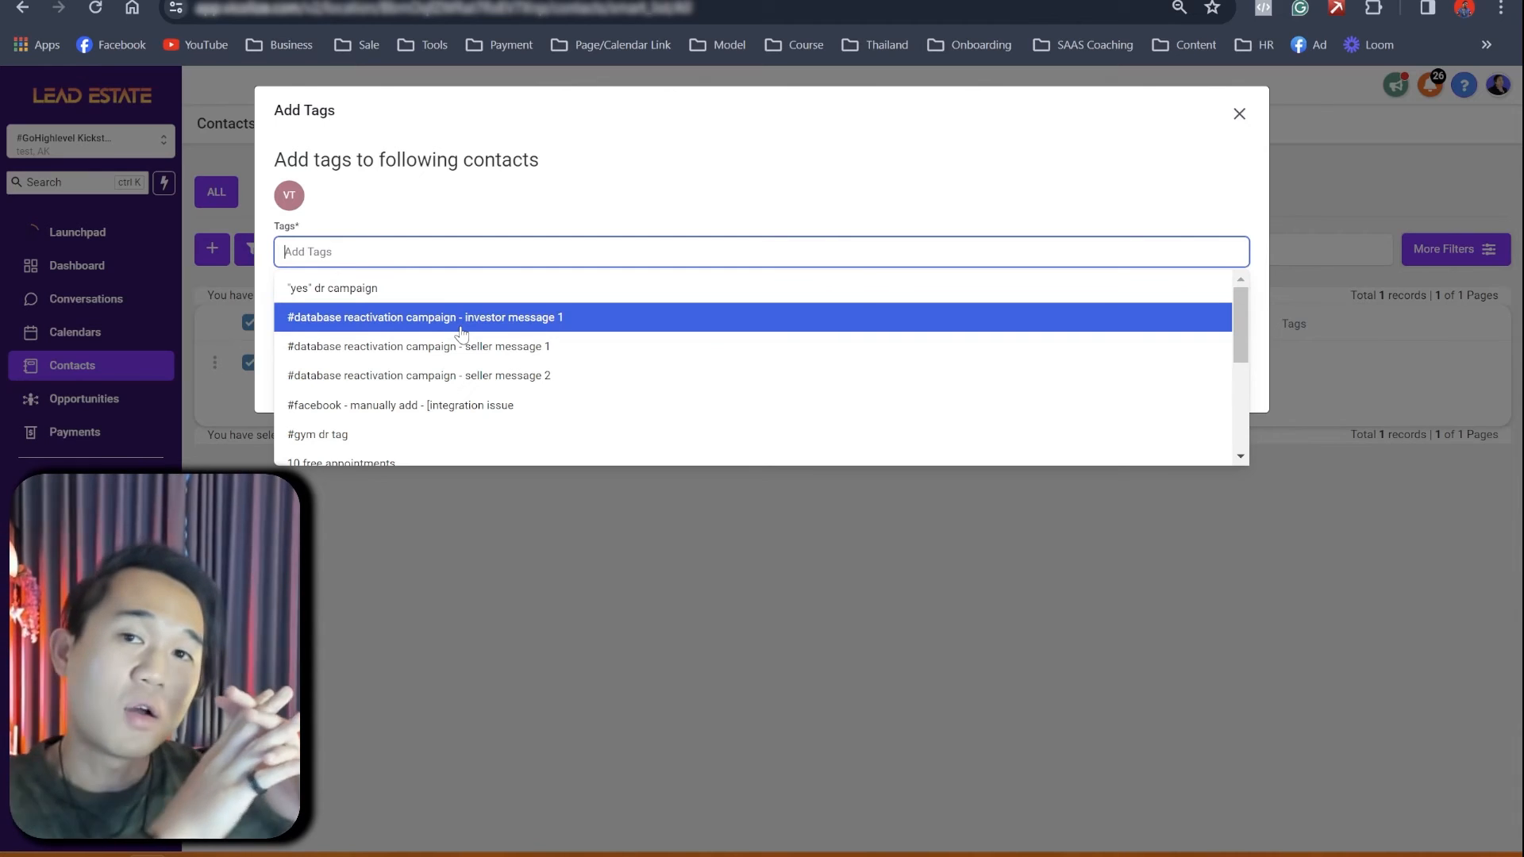
# - Choose the seller message 1 campaign tag and name the action 'Seller Message 1 DR 5/5/2024'
pyautogui.click(418, 346)
pyautogui.write('Seller Message 1 DR 5/5/2')
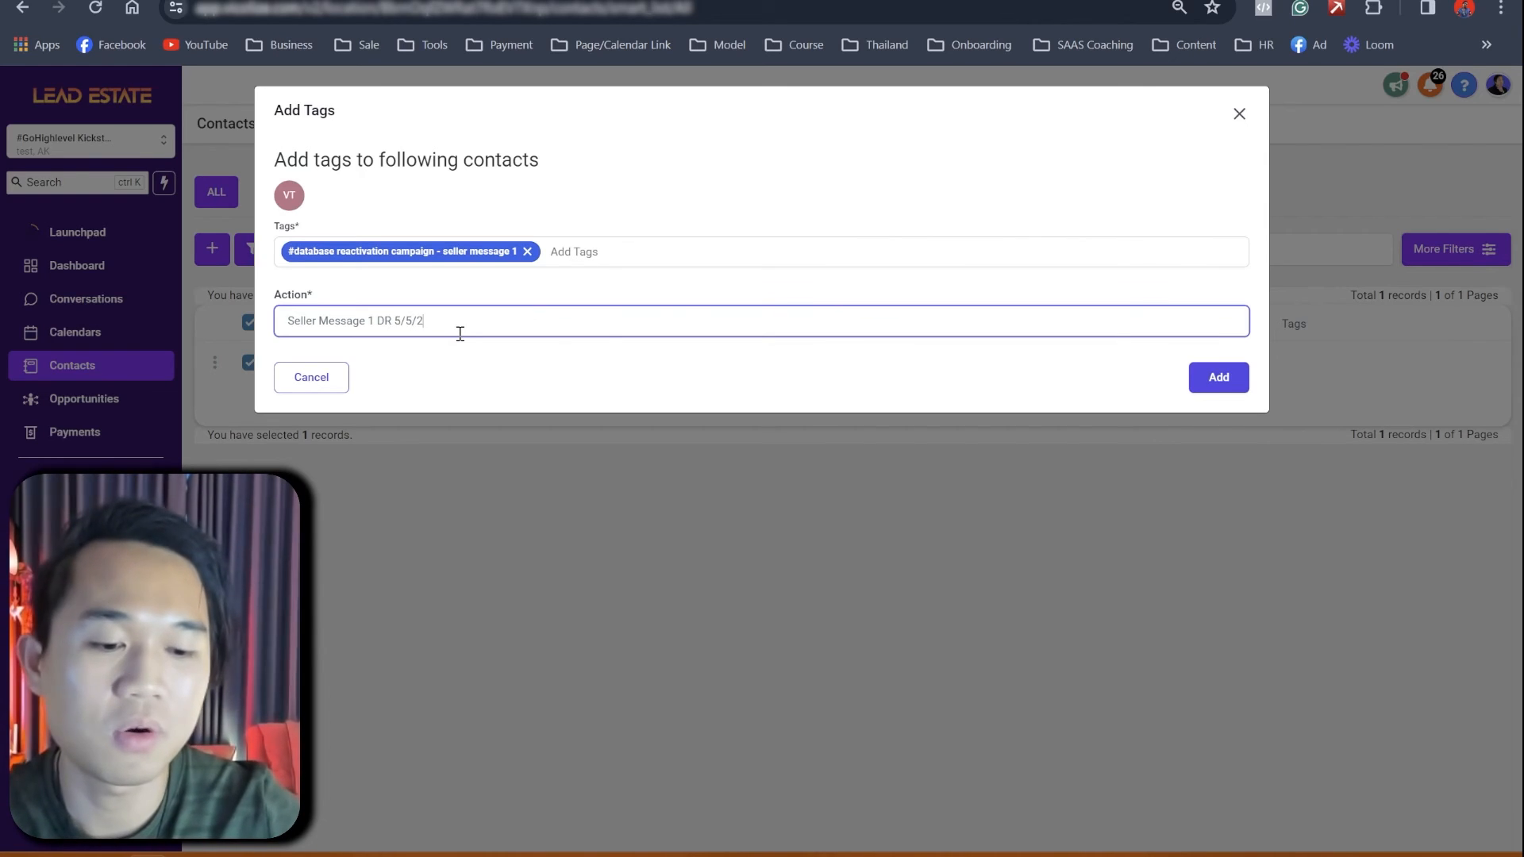
pyautogui.write('024')
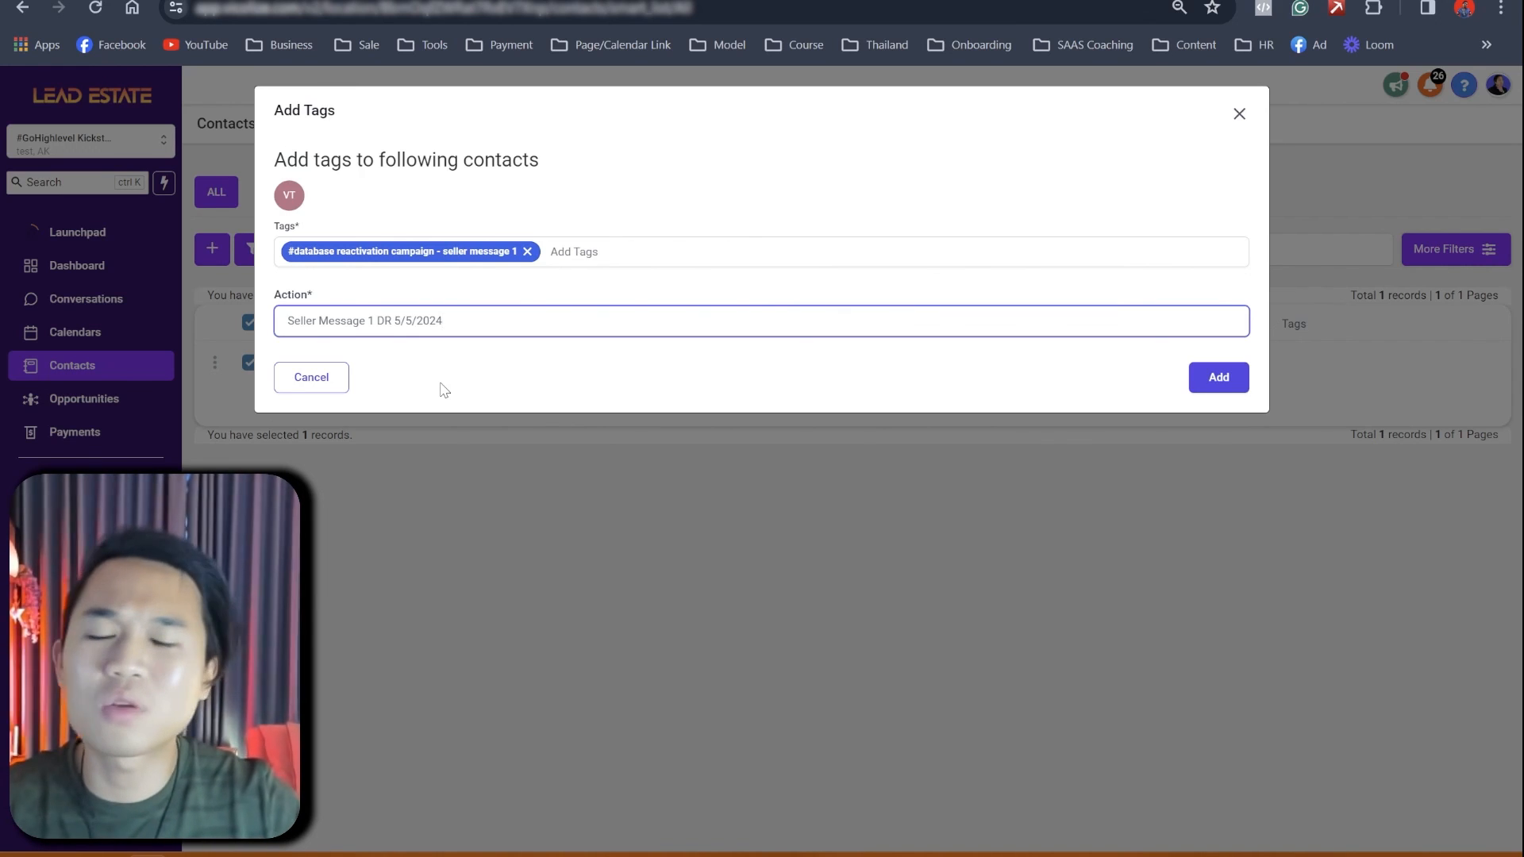